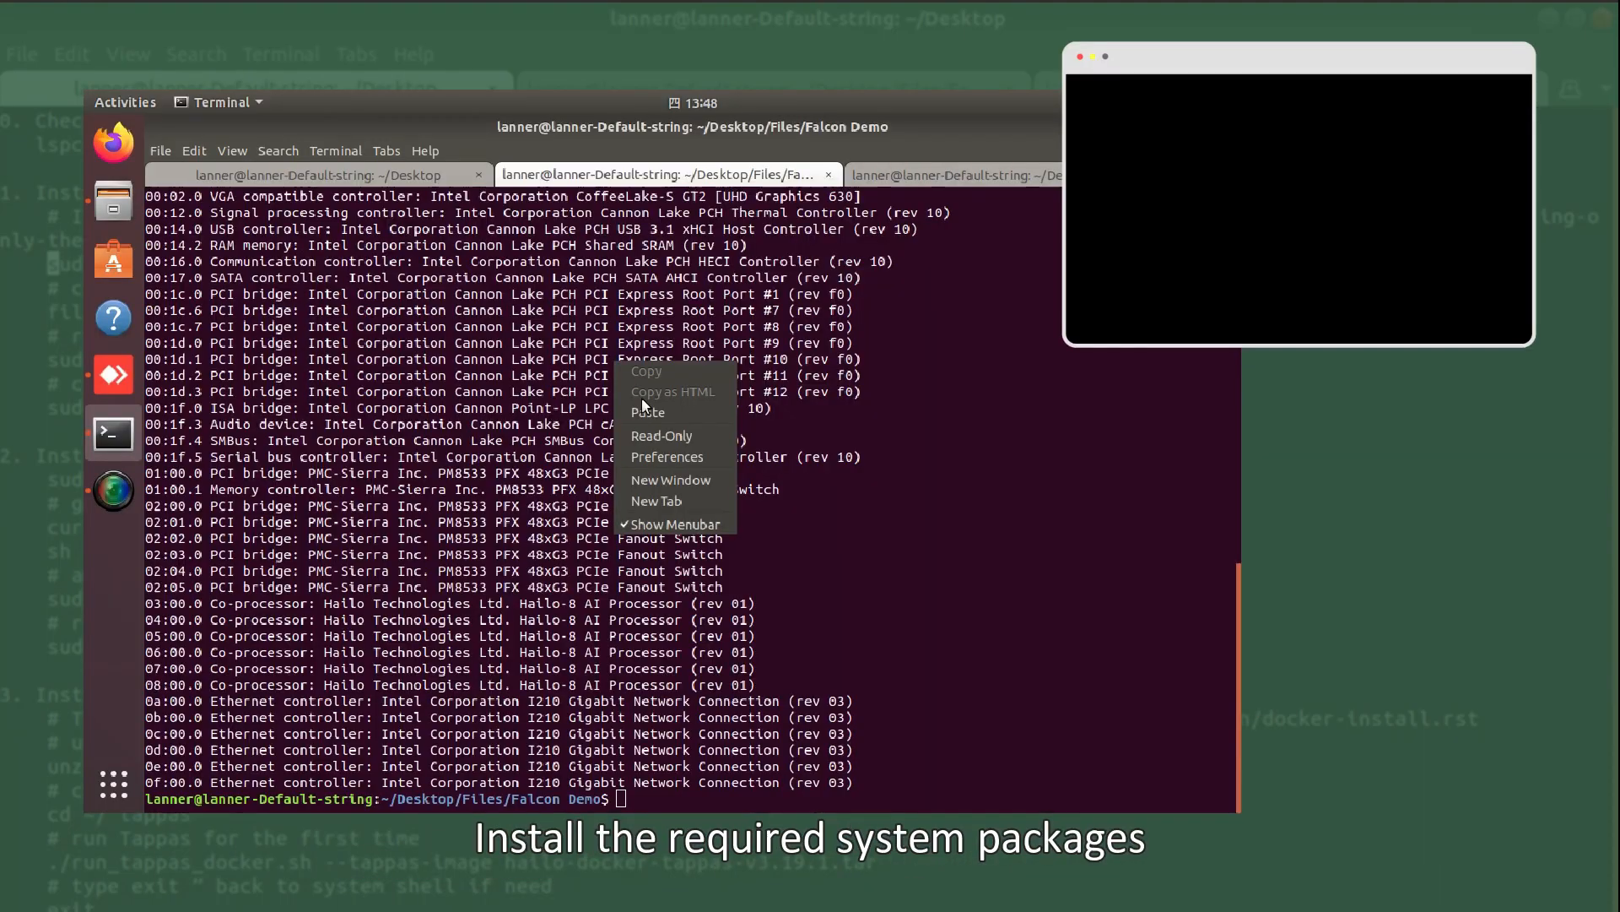
Install build-essential, make, cmake, dpkg and dkms, then check /lib/modules/$(uname -r) exists
type("sudo apt install build-essential make cmake dpkg dkms -y")
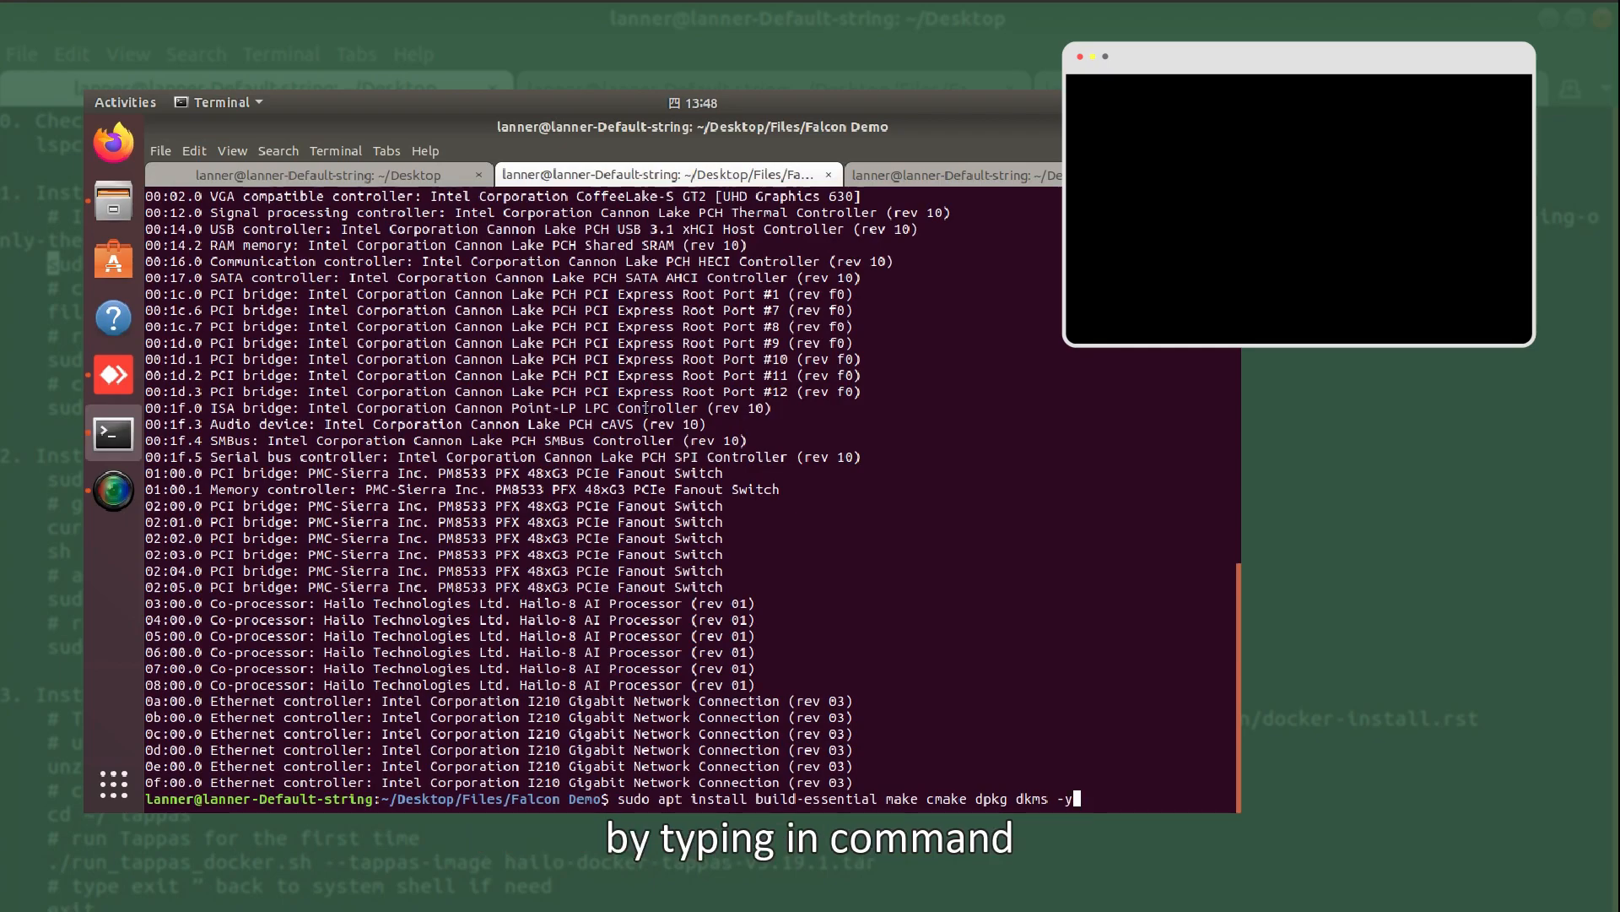
key("Return")
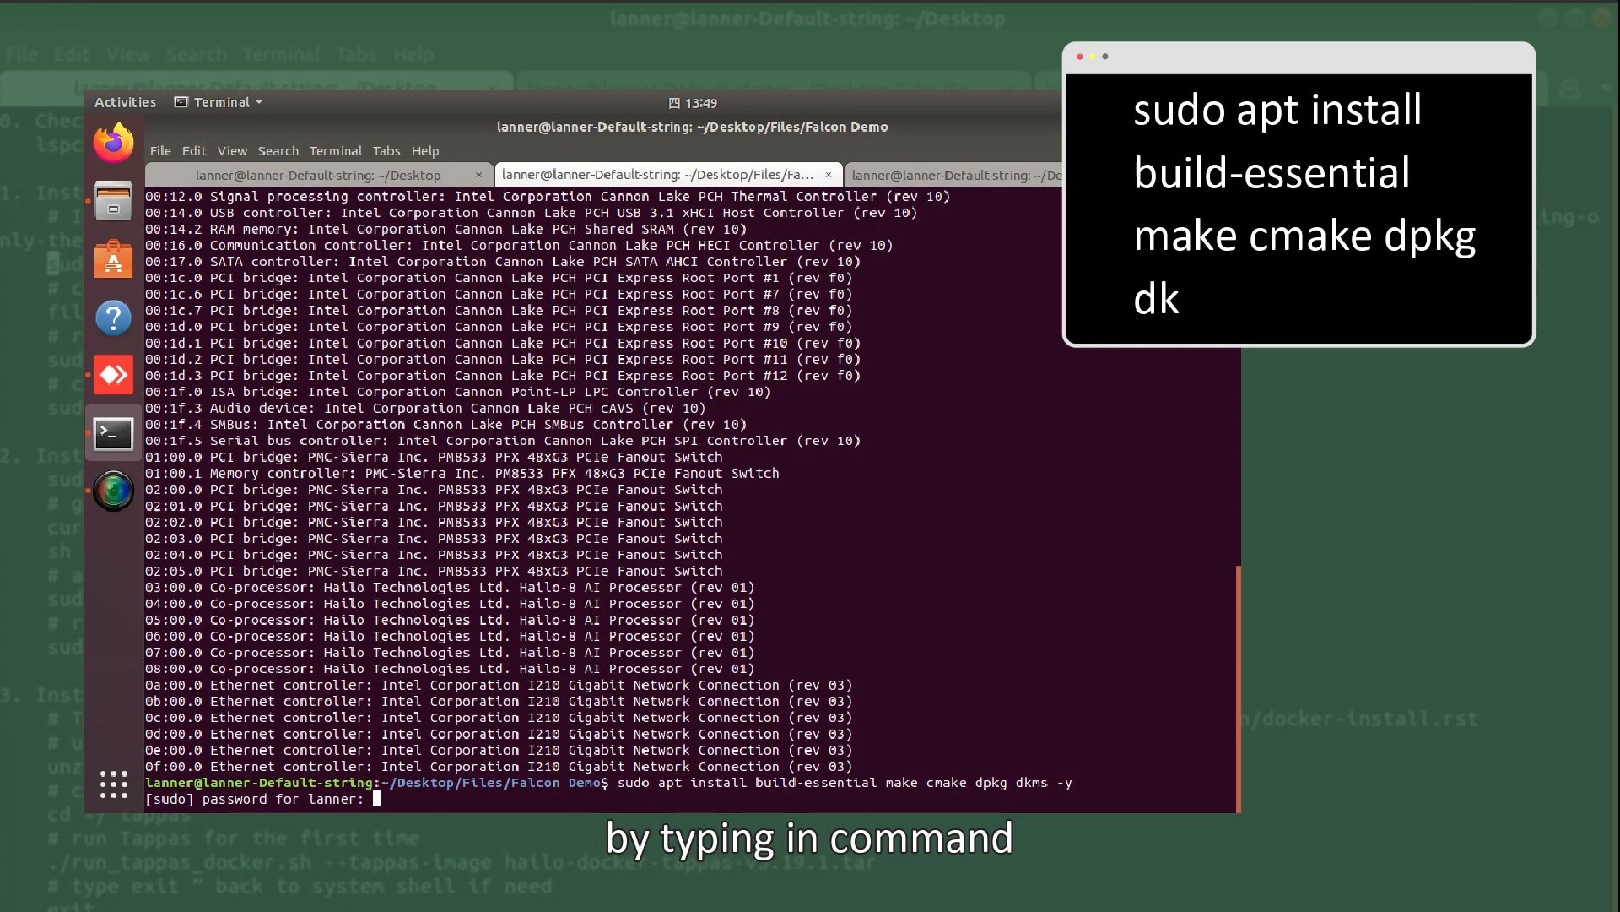
key("Return")
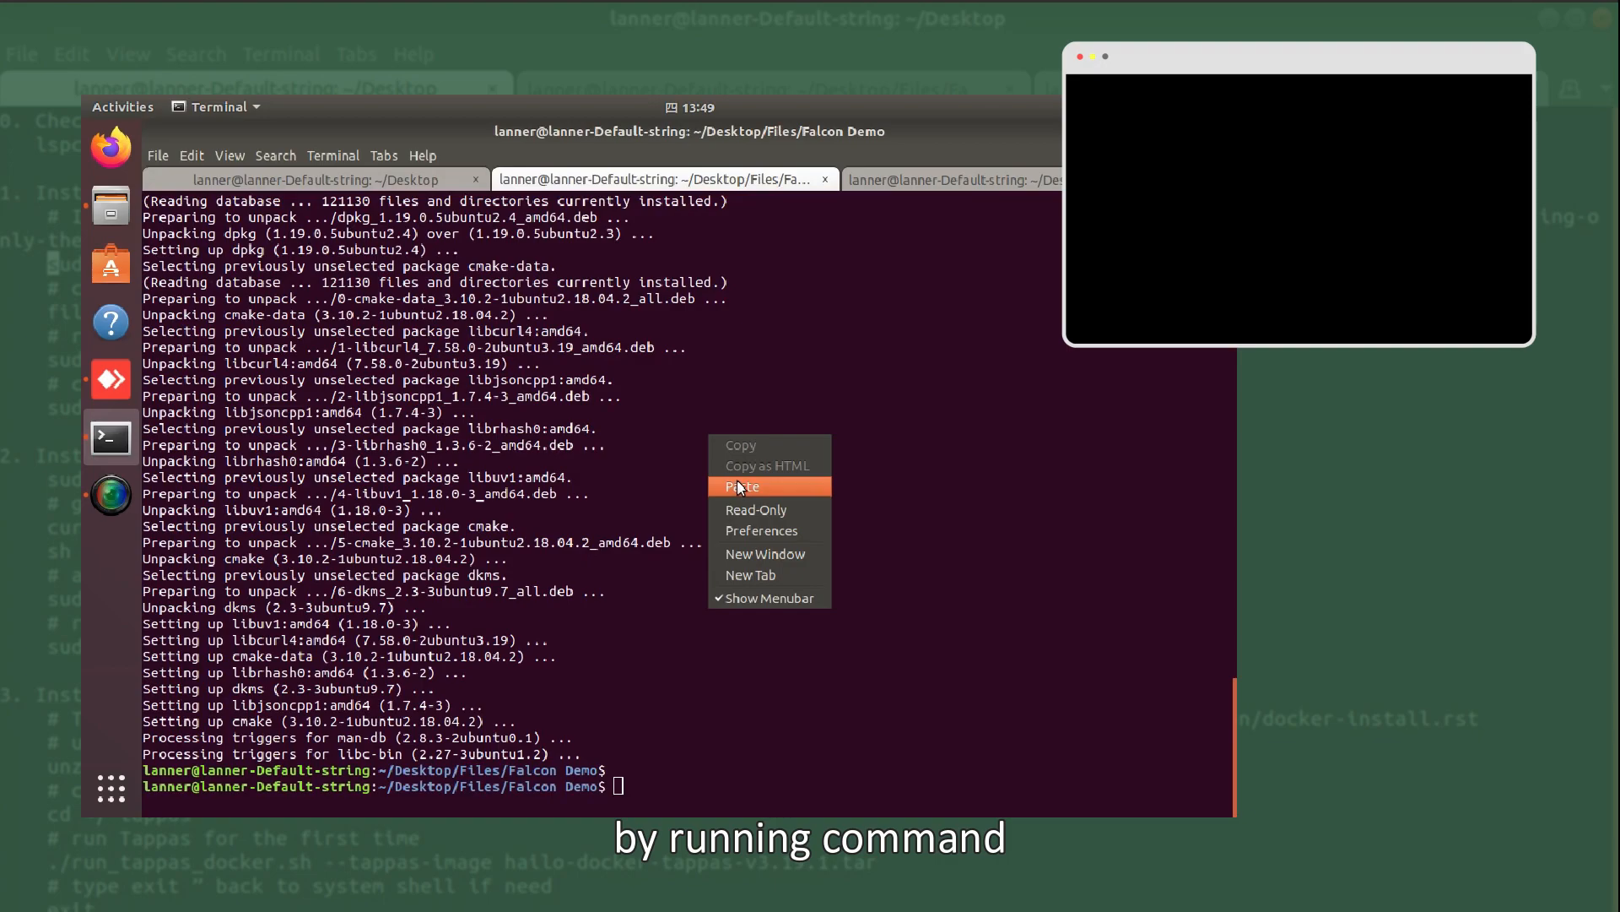
left_click(741, 486)
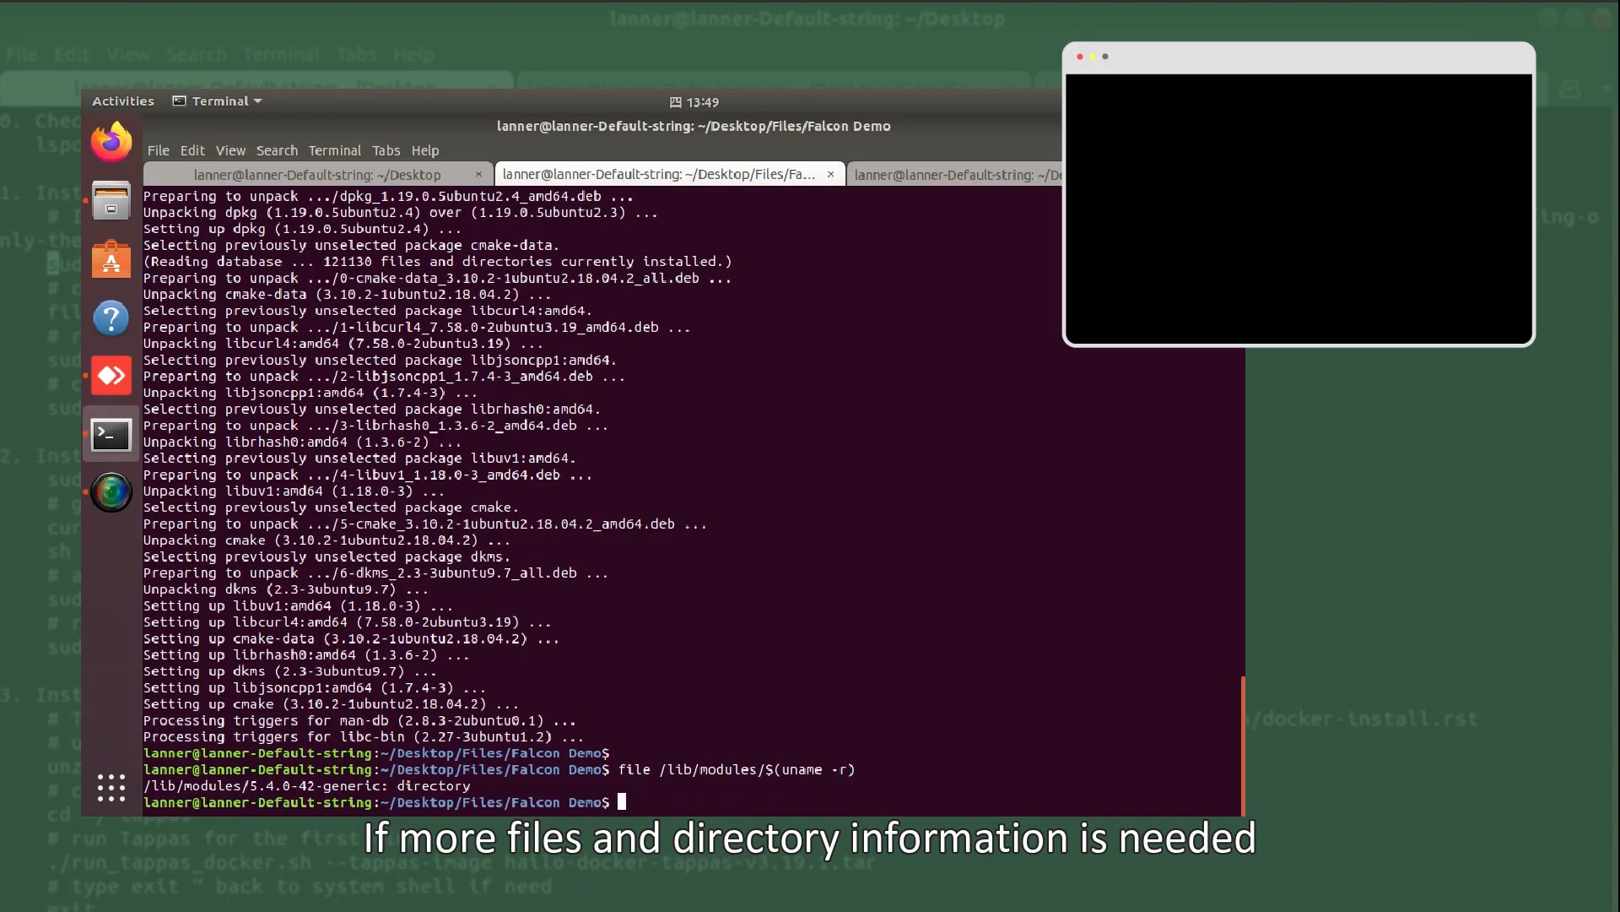
List the folder and install hailort-pcie-driver_4.9.0_all.deb with dpkg, answering Y for DKMS
type("ll")
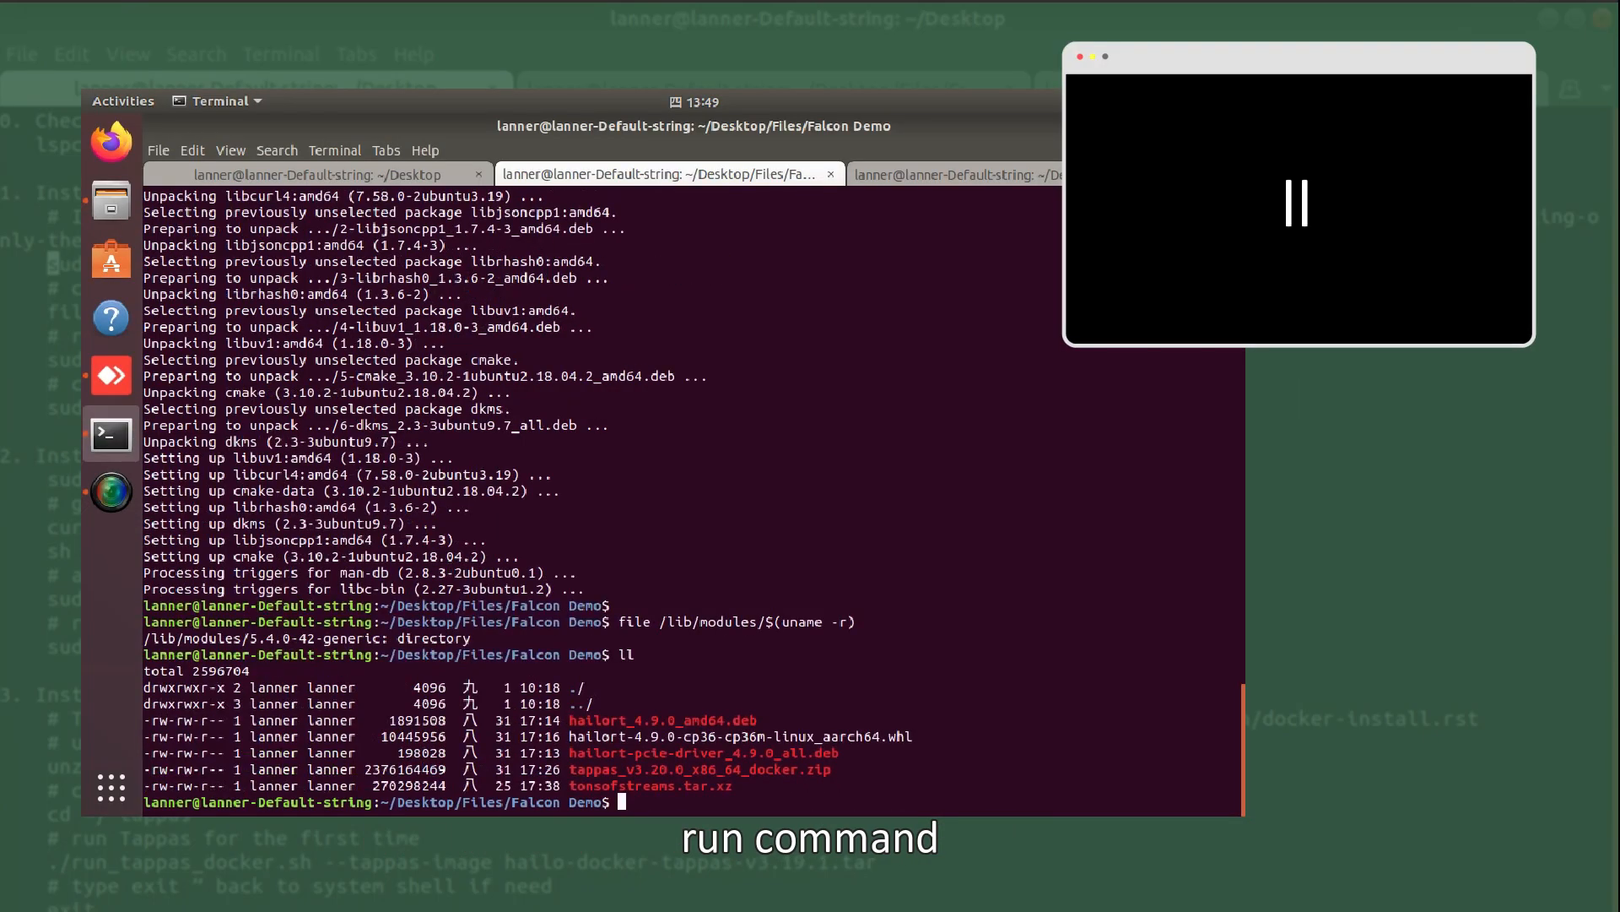
type("sudo dpkg --install")
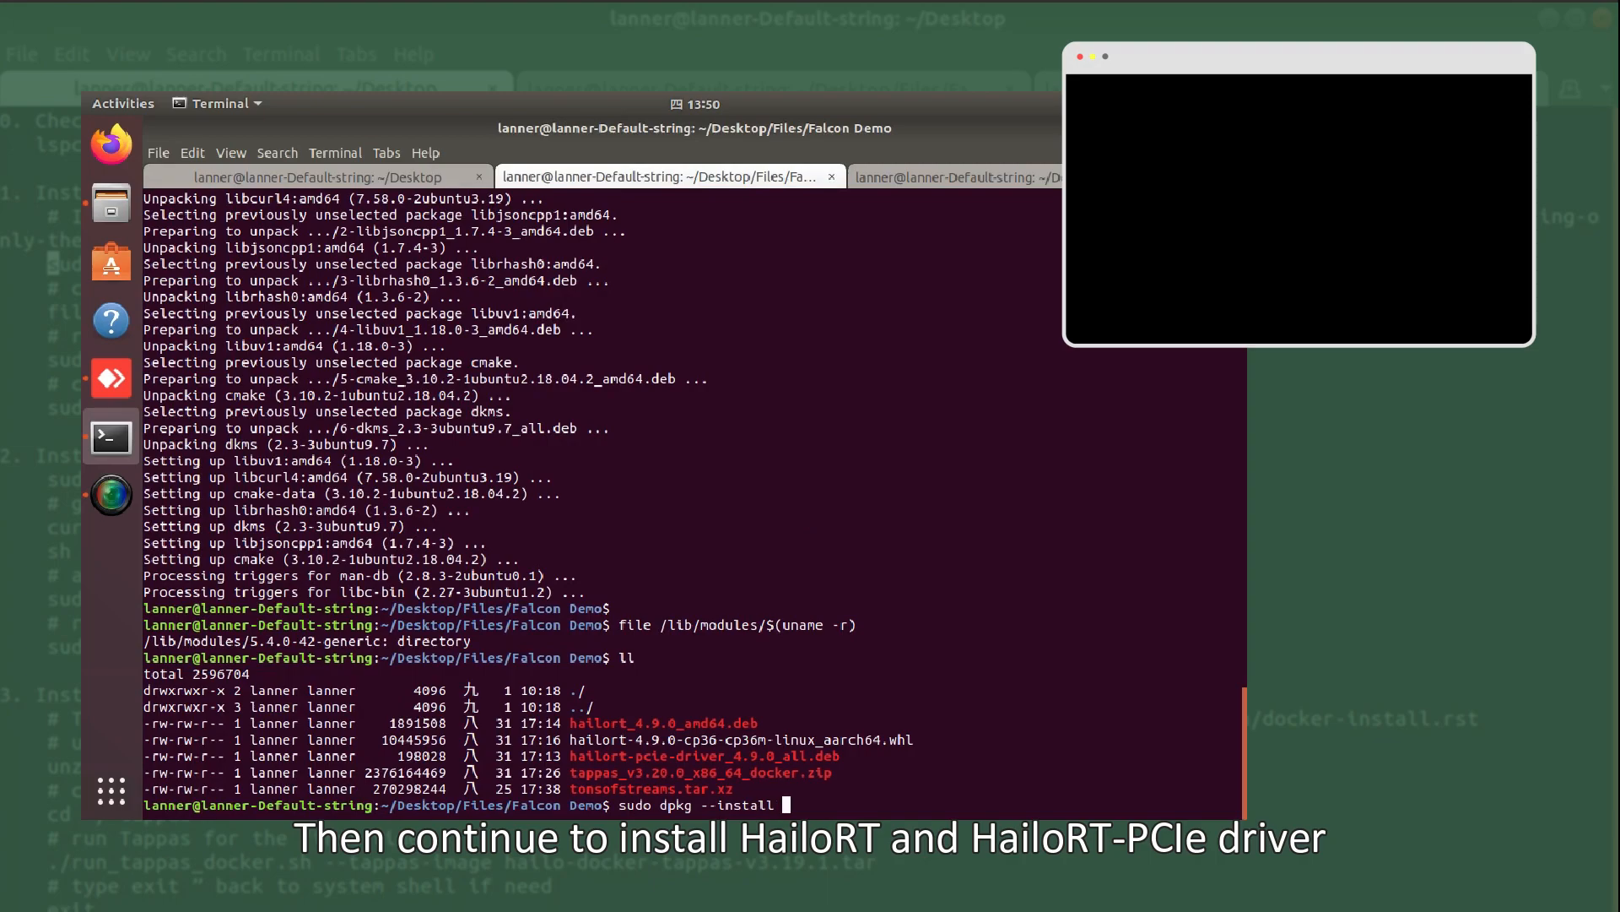
type("hailort-pcie-driver_4.9.0_all.deb")
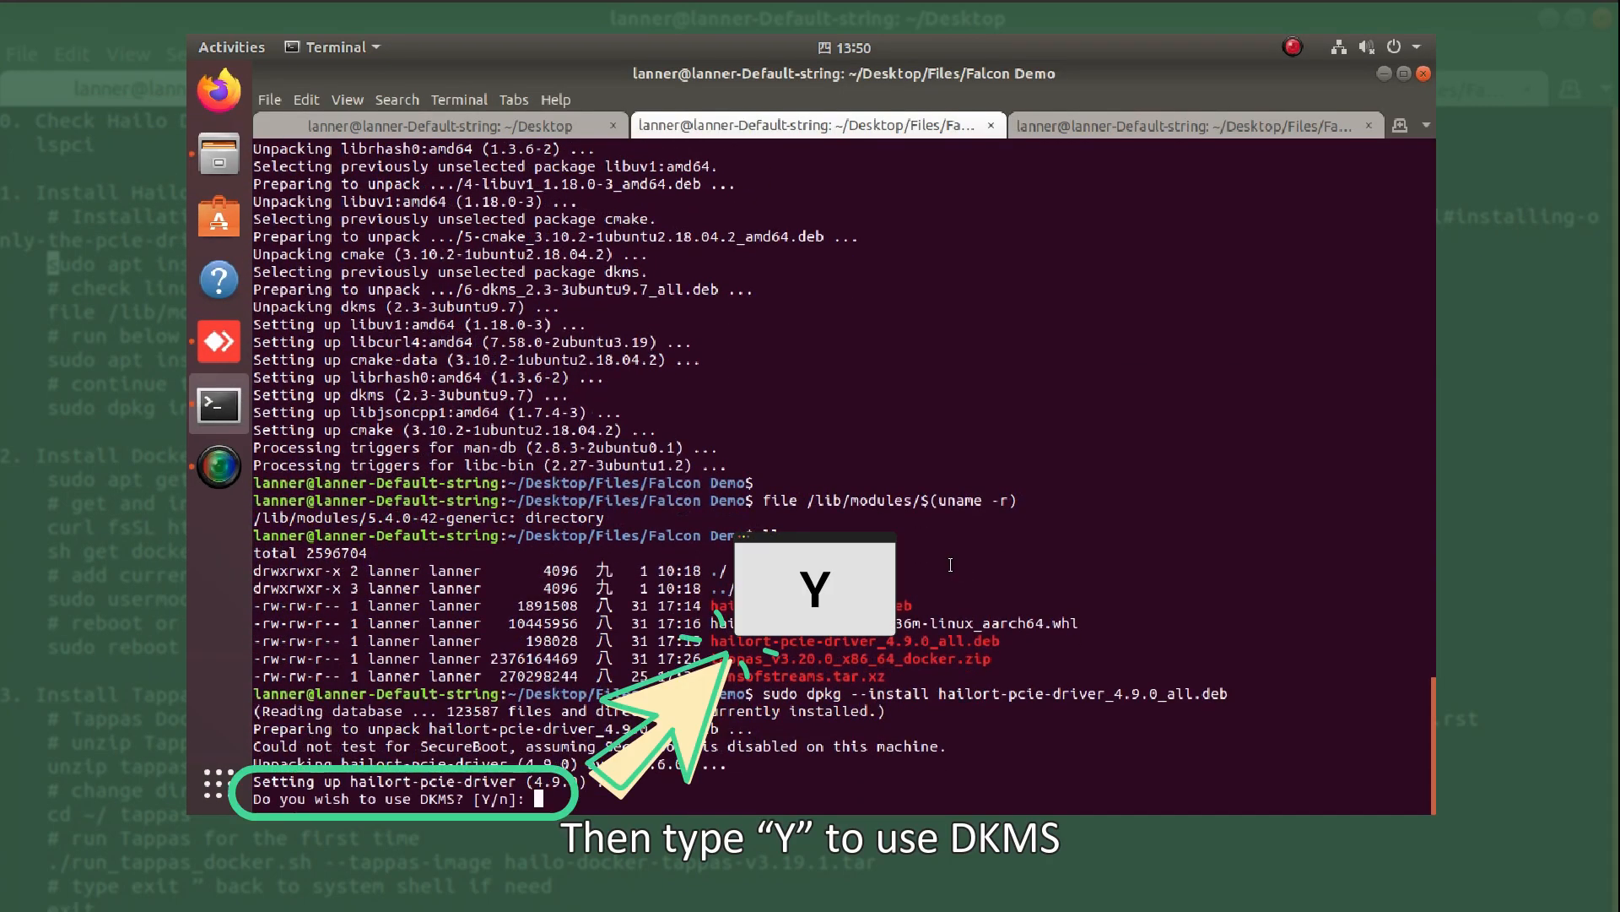
type("Y")
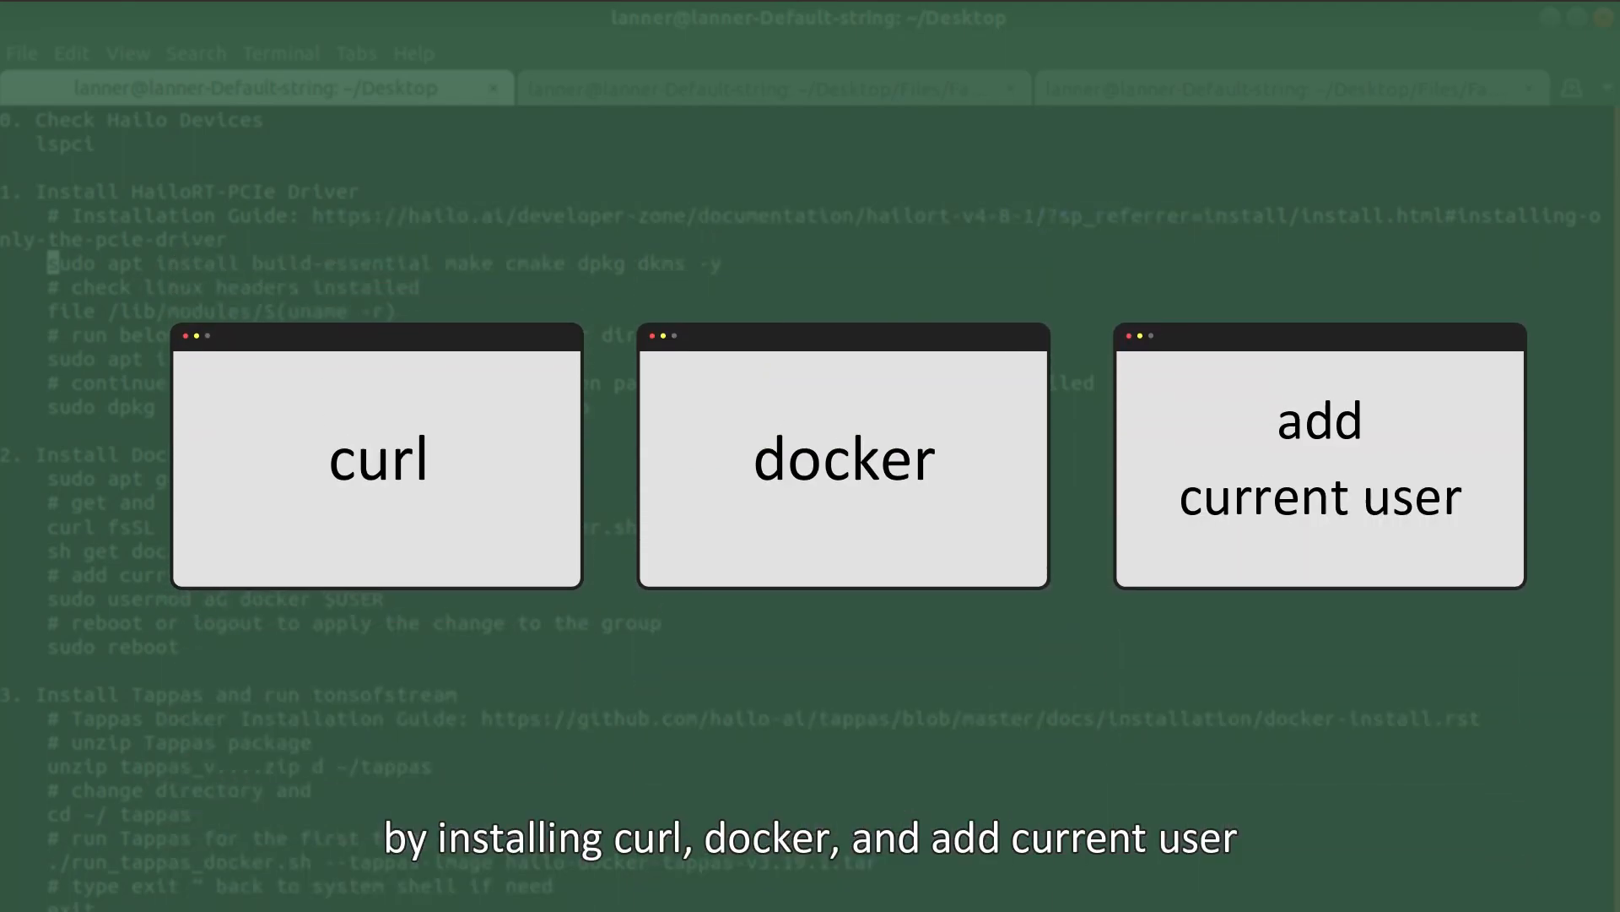
Install curl, run get-docker.sh to install Docker, then reboot the system
type("sudo apt-get install curl -y")
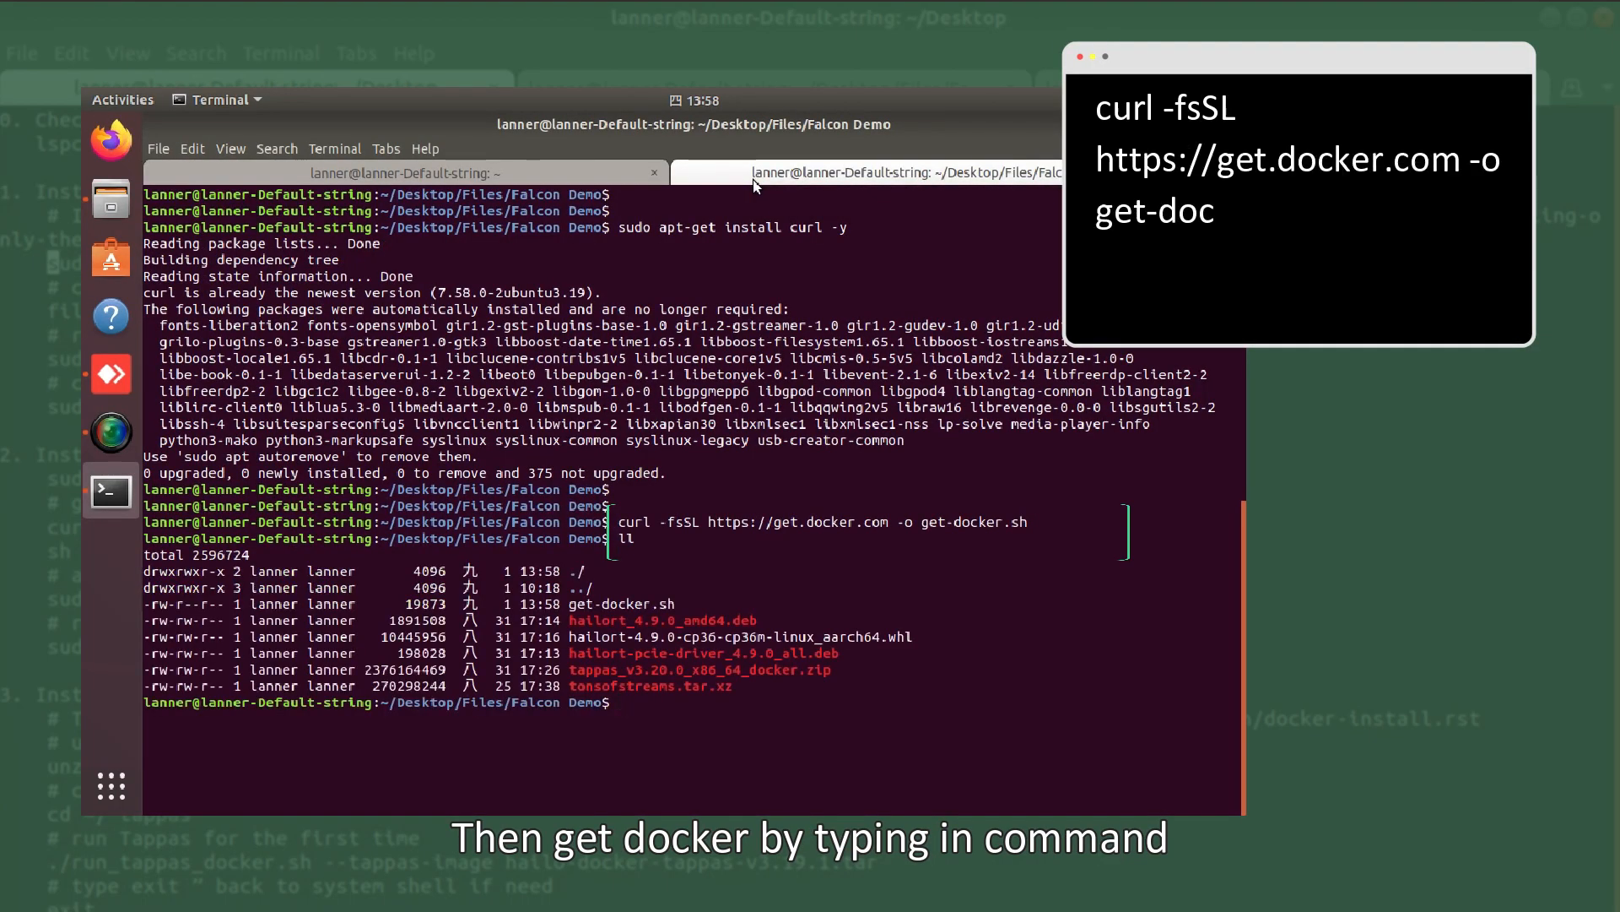
type("sh get-docker.sh")
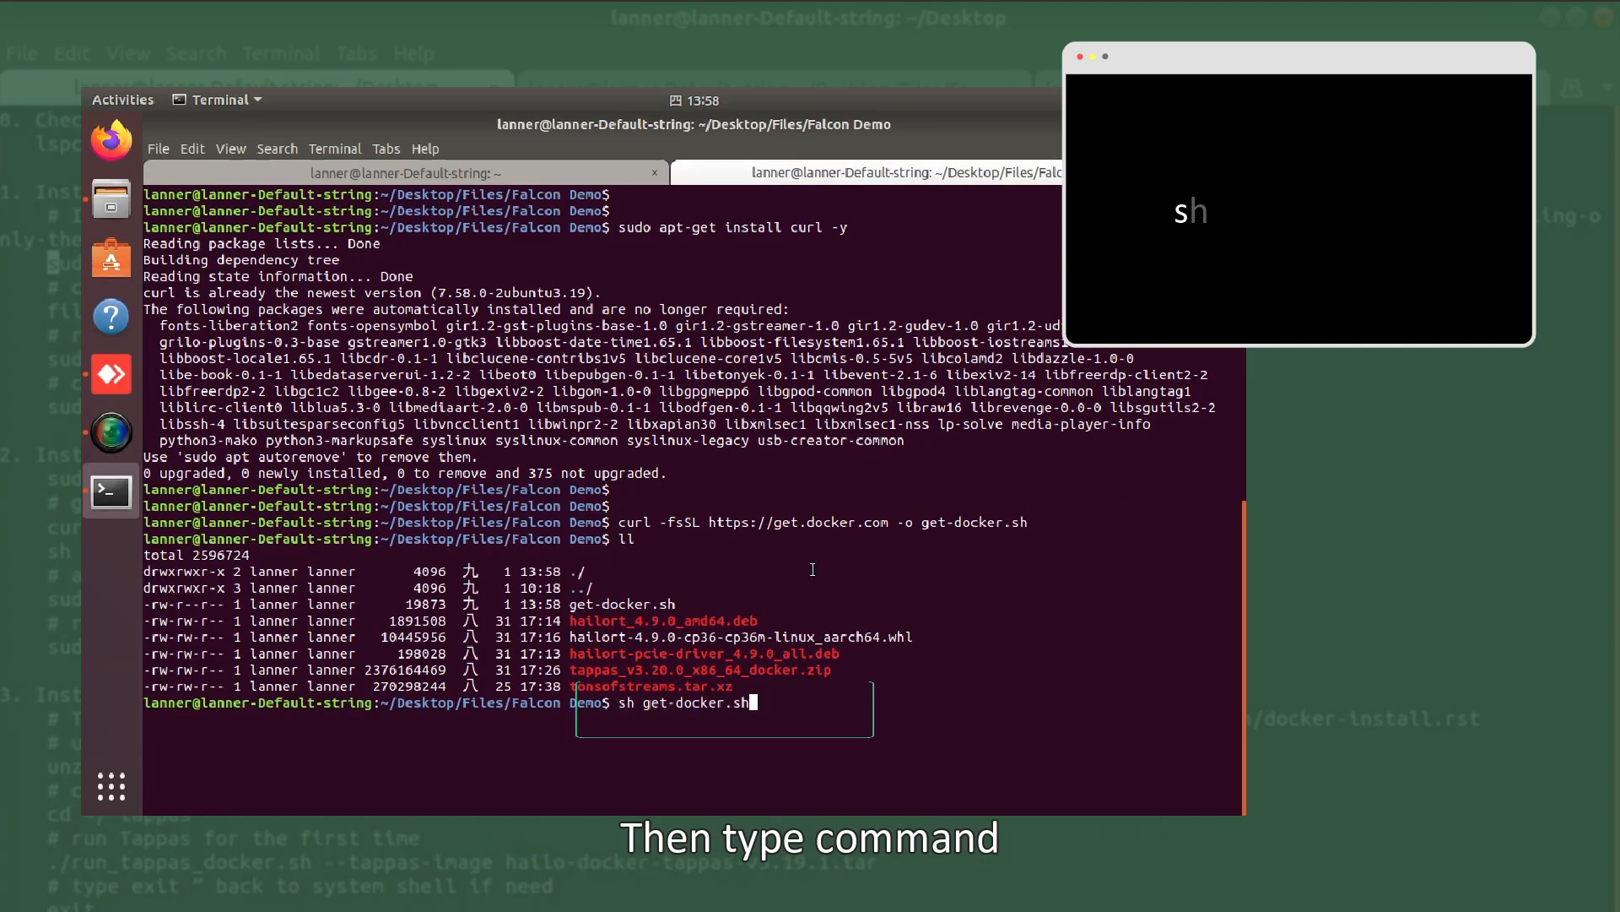
key("Return")
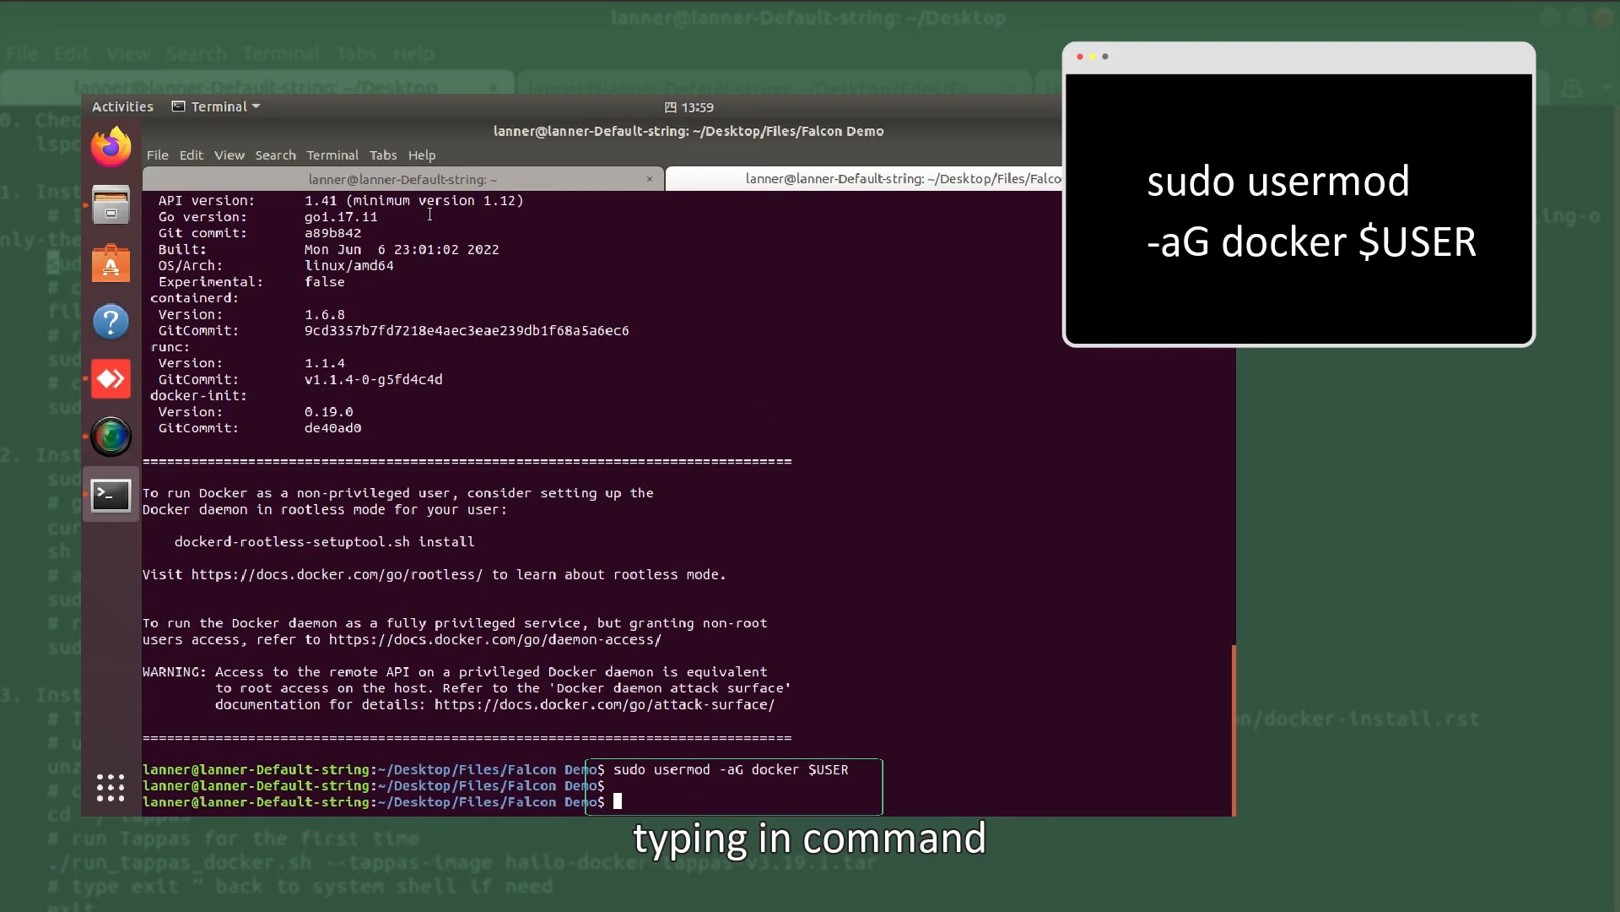
type("sudo reboot")
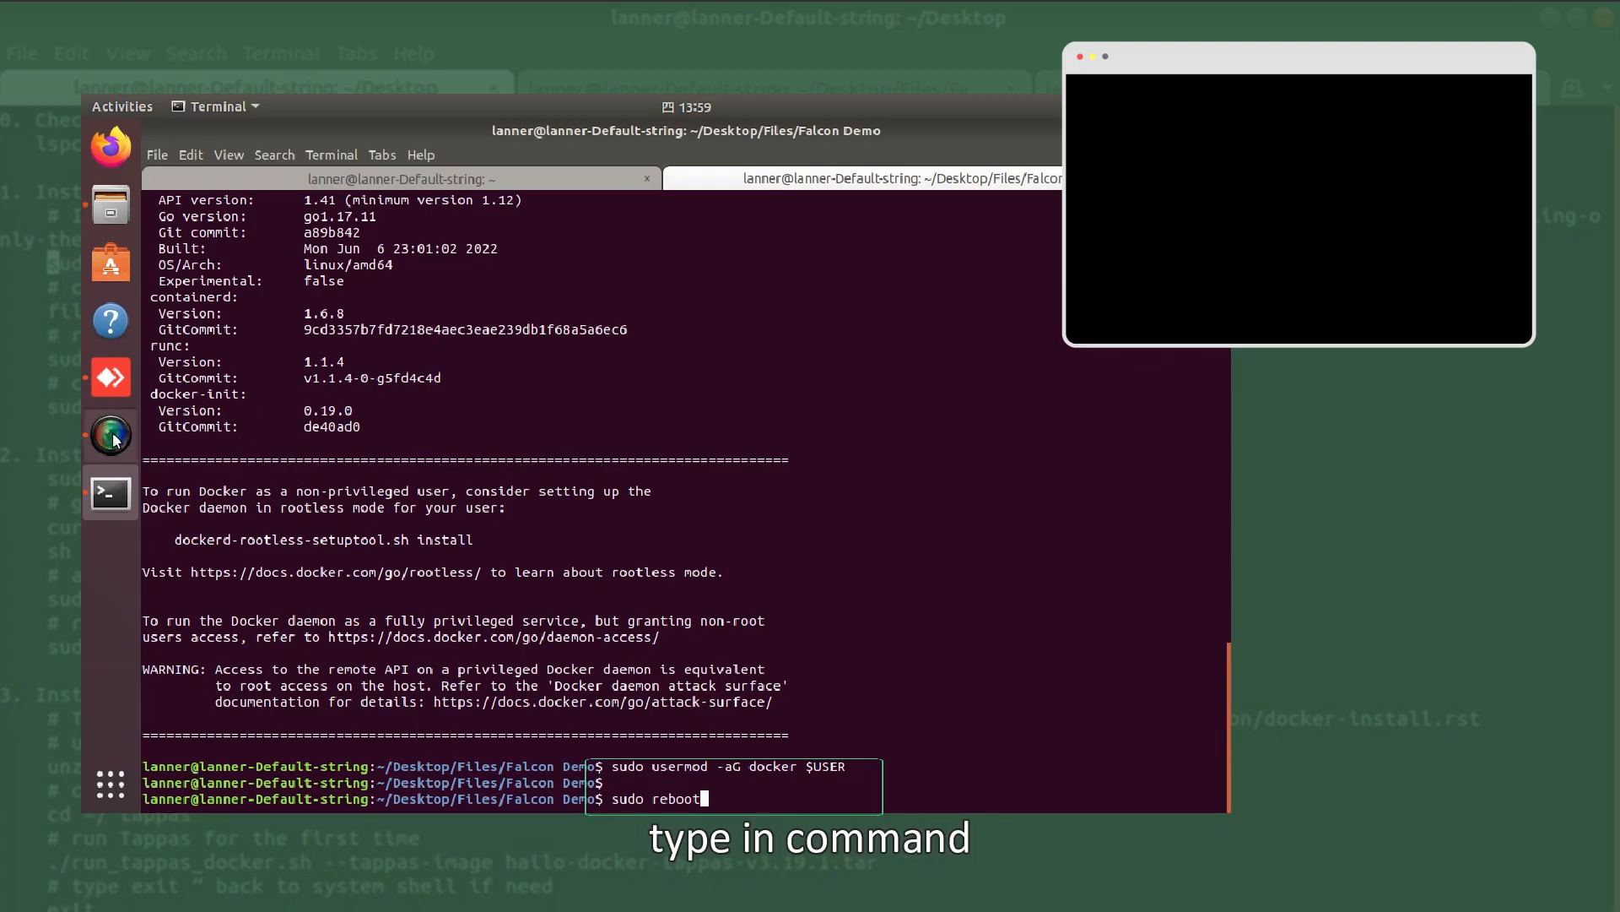
type("sudo reboot")
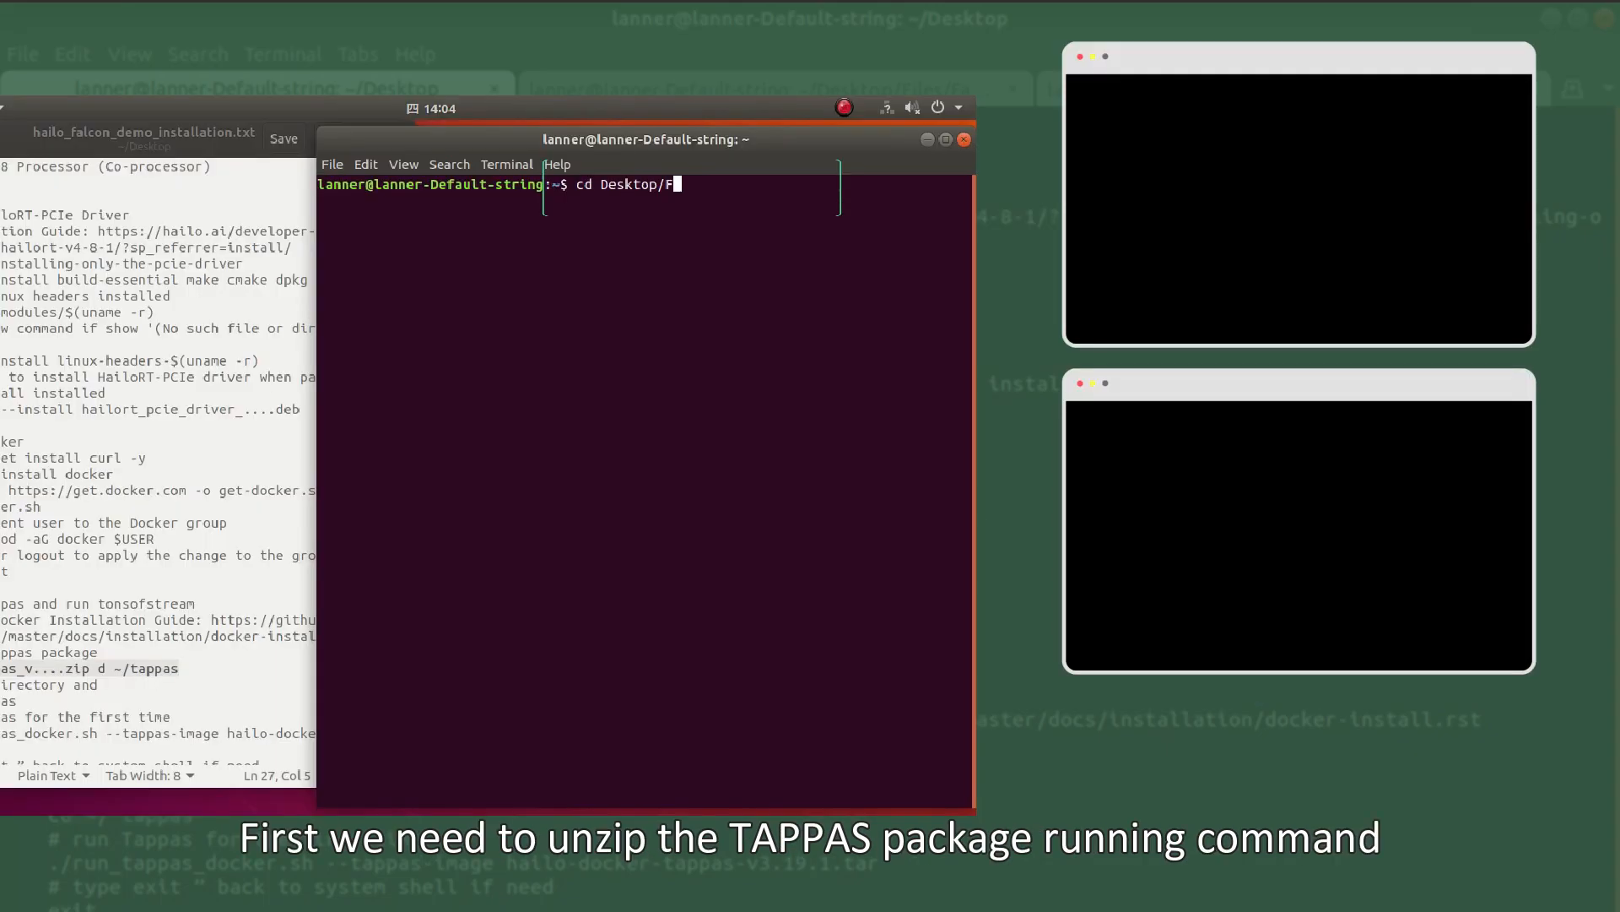
Unzip tappas_v3.20.0_x86_64_docker.zip to ~/Desktop/tappas, launch run_tappas_docker.sh, then exit the container
type("iles/Falcon\\ Demo/")
type("ll")
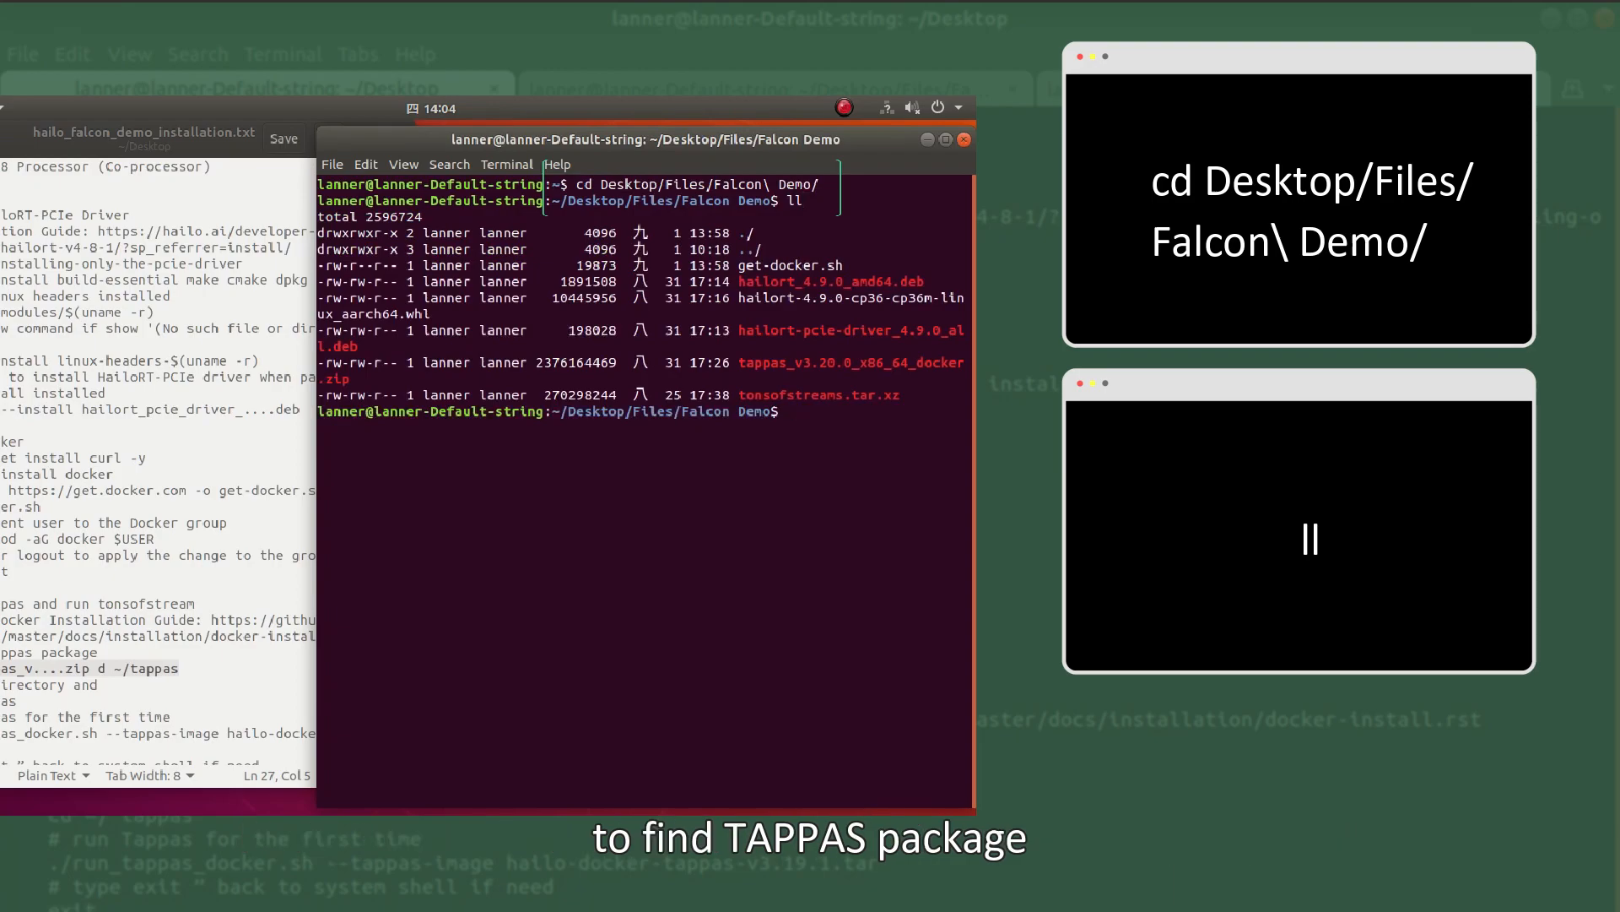
type("unzip tappas_v3.20.0_x86_64_docker.zip -d ~/Desktop/tappas")
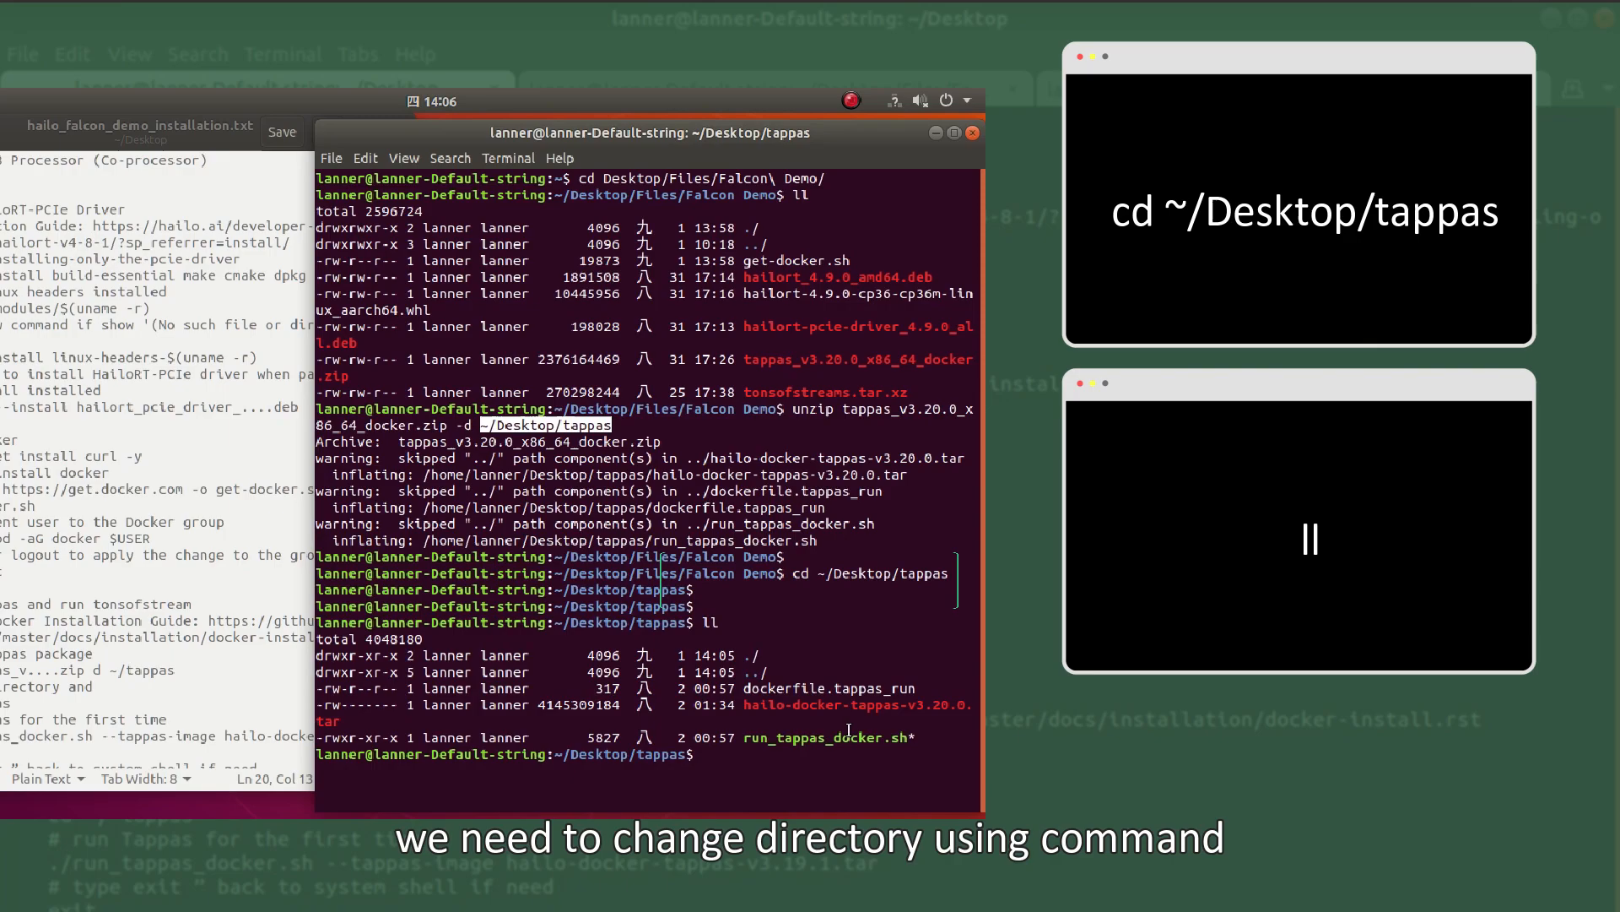
type("./run_tappas_docker.sh --tap")
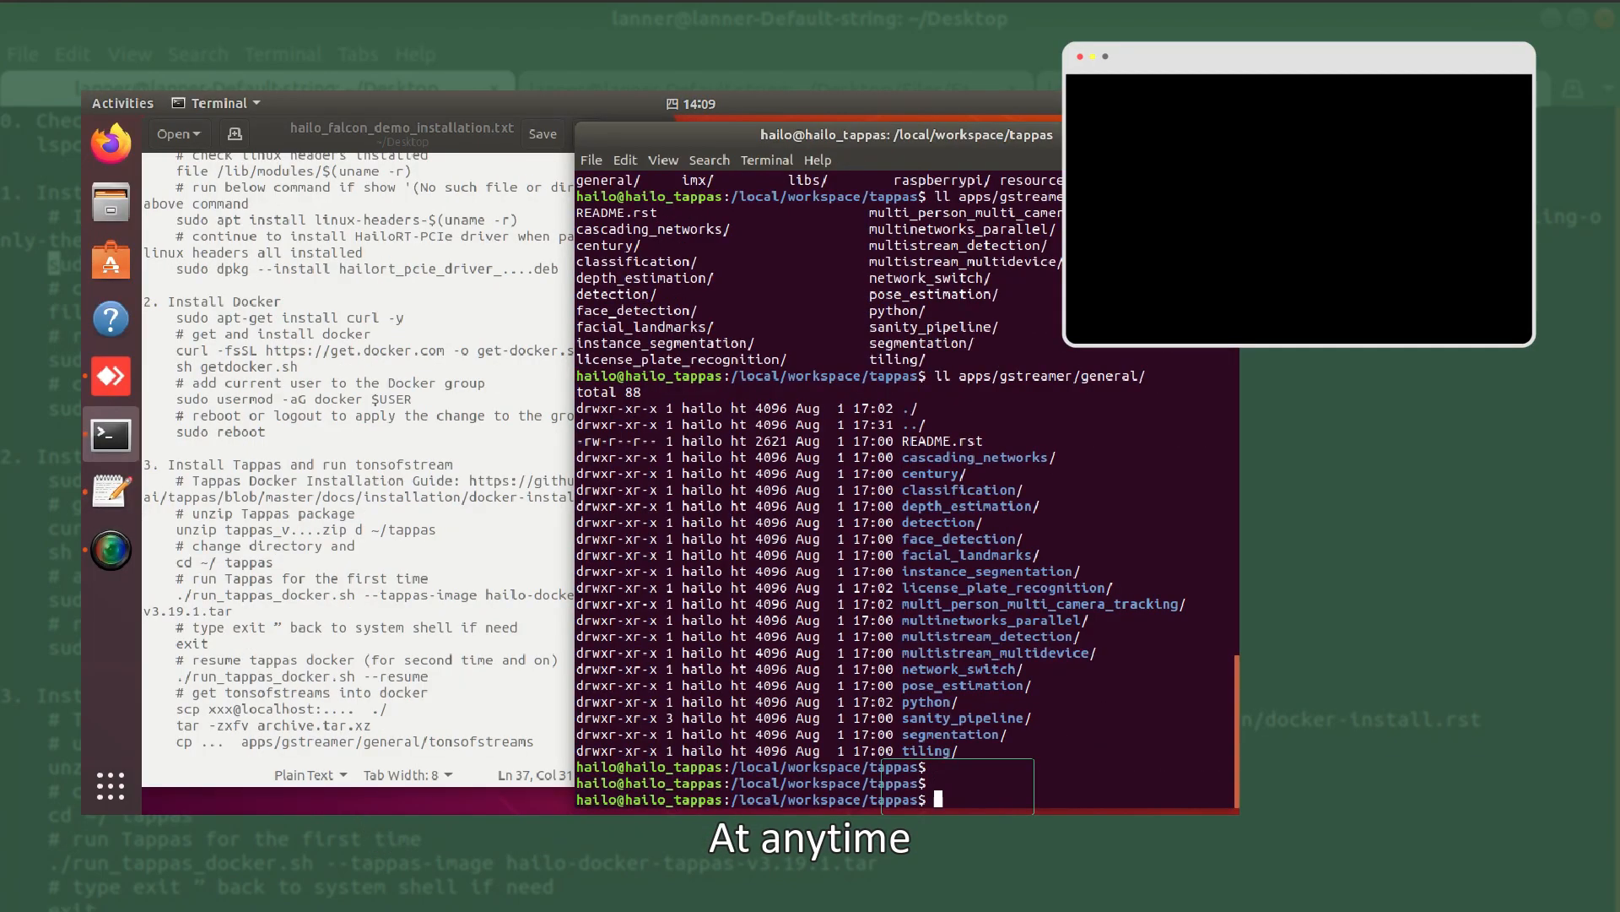
type("exit")
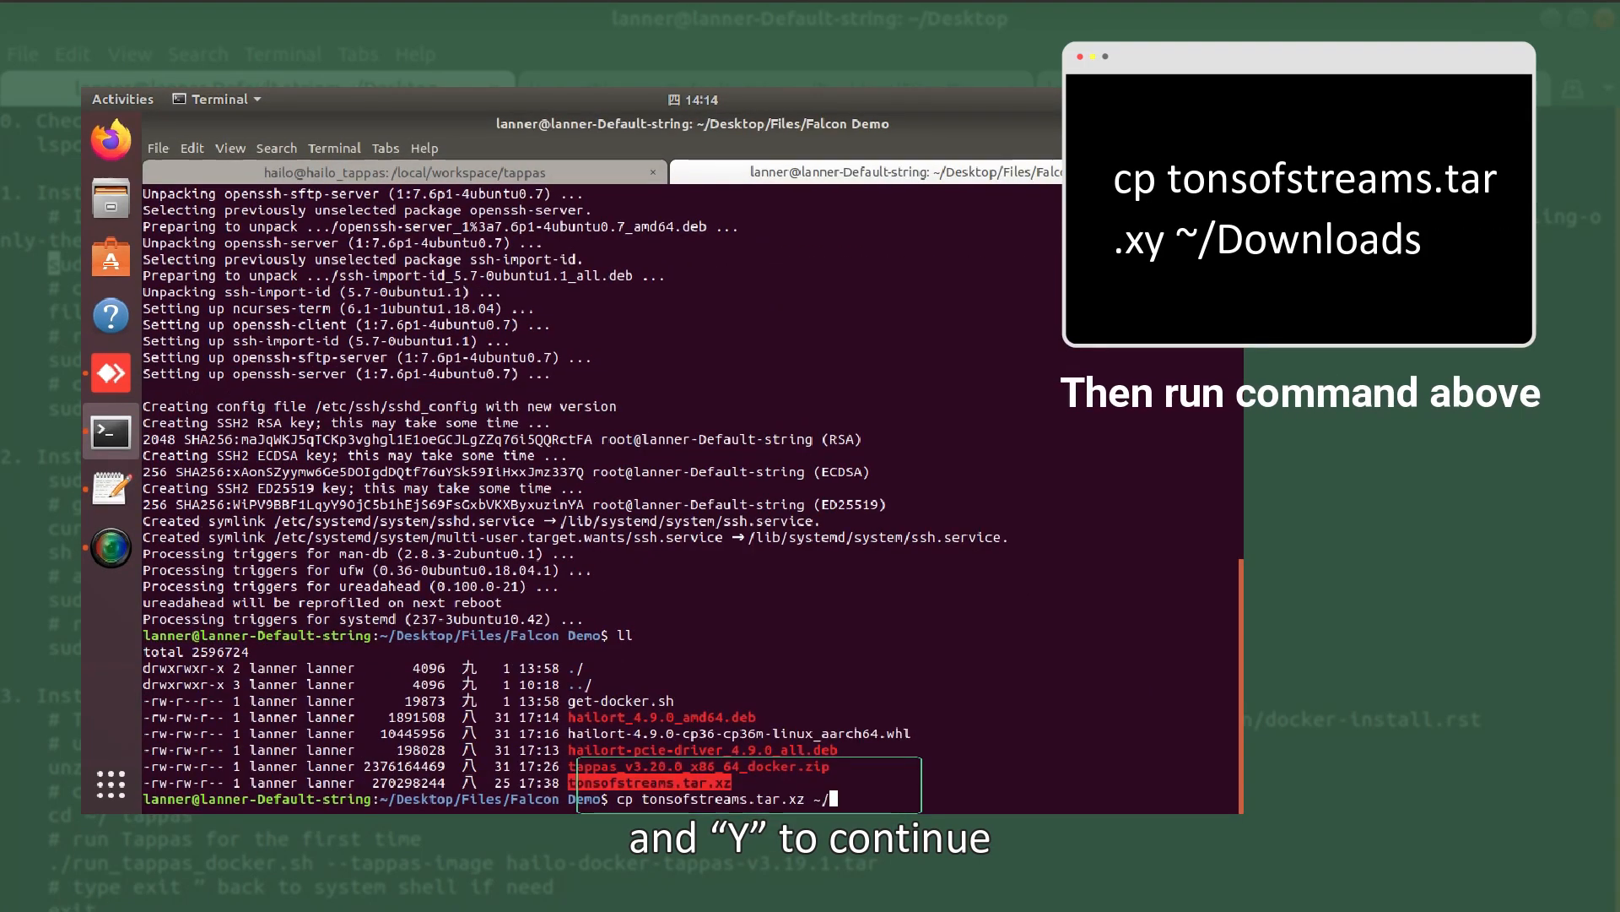
Copy tonsofstreams.tar.xz into ~/Downloads and enter ./tonsofstreams.sh in the container
left_click(392, 179)
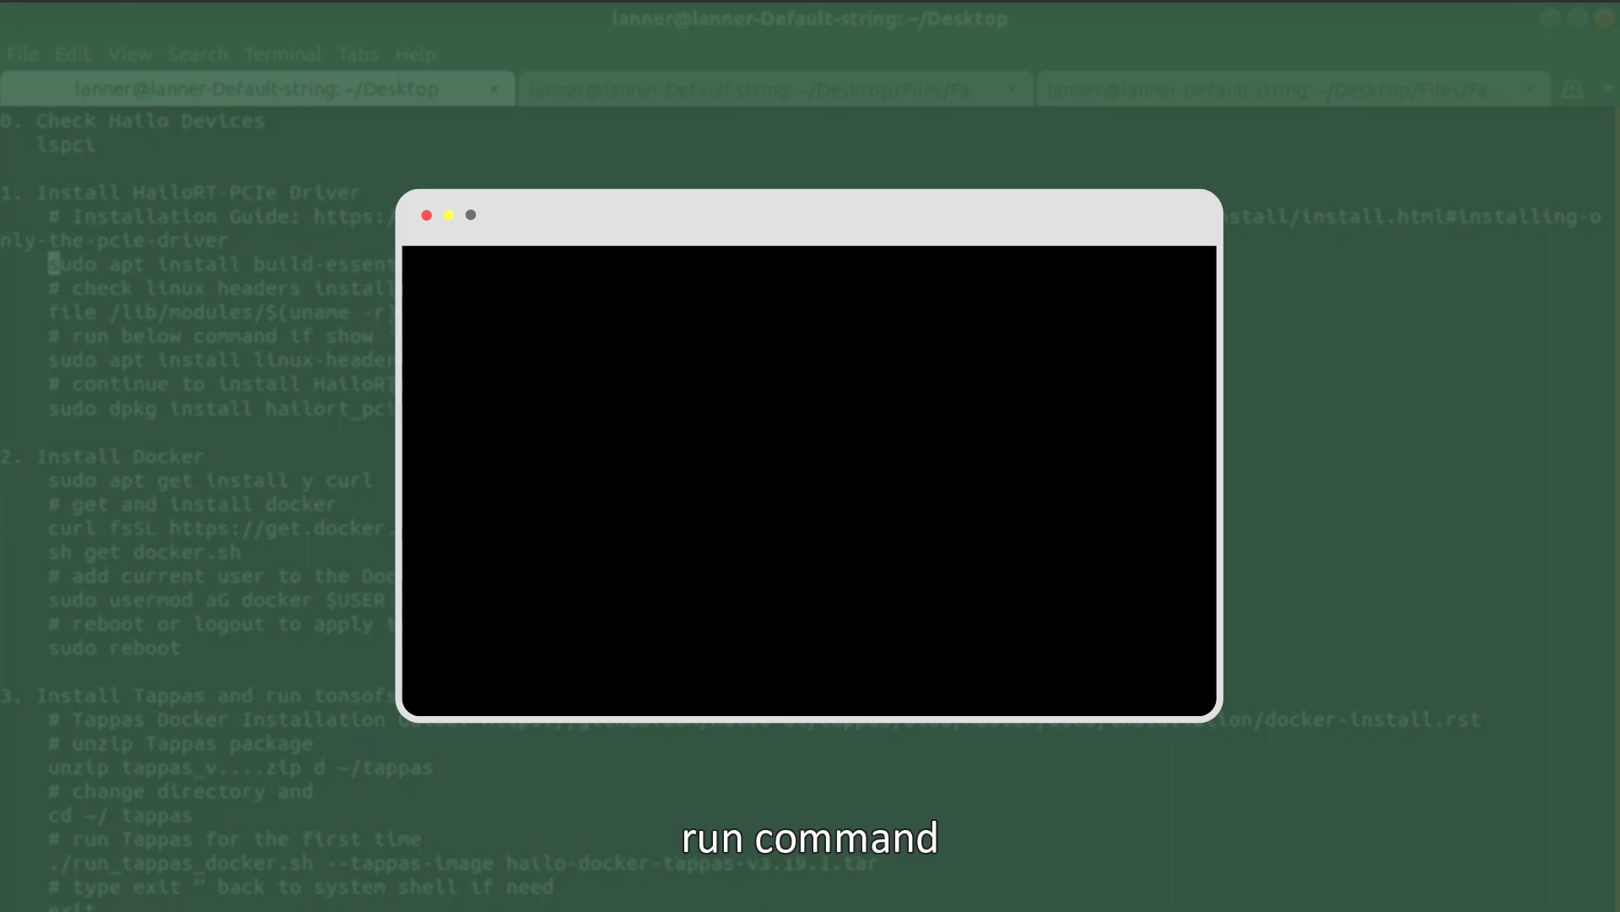
type("./tonsofstreams.sh")
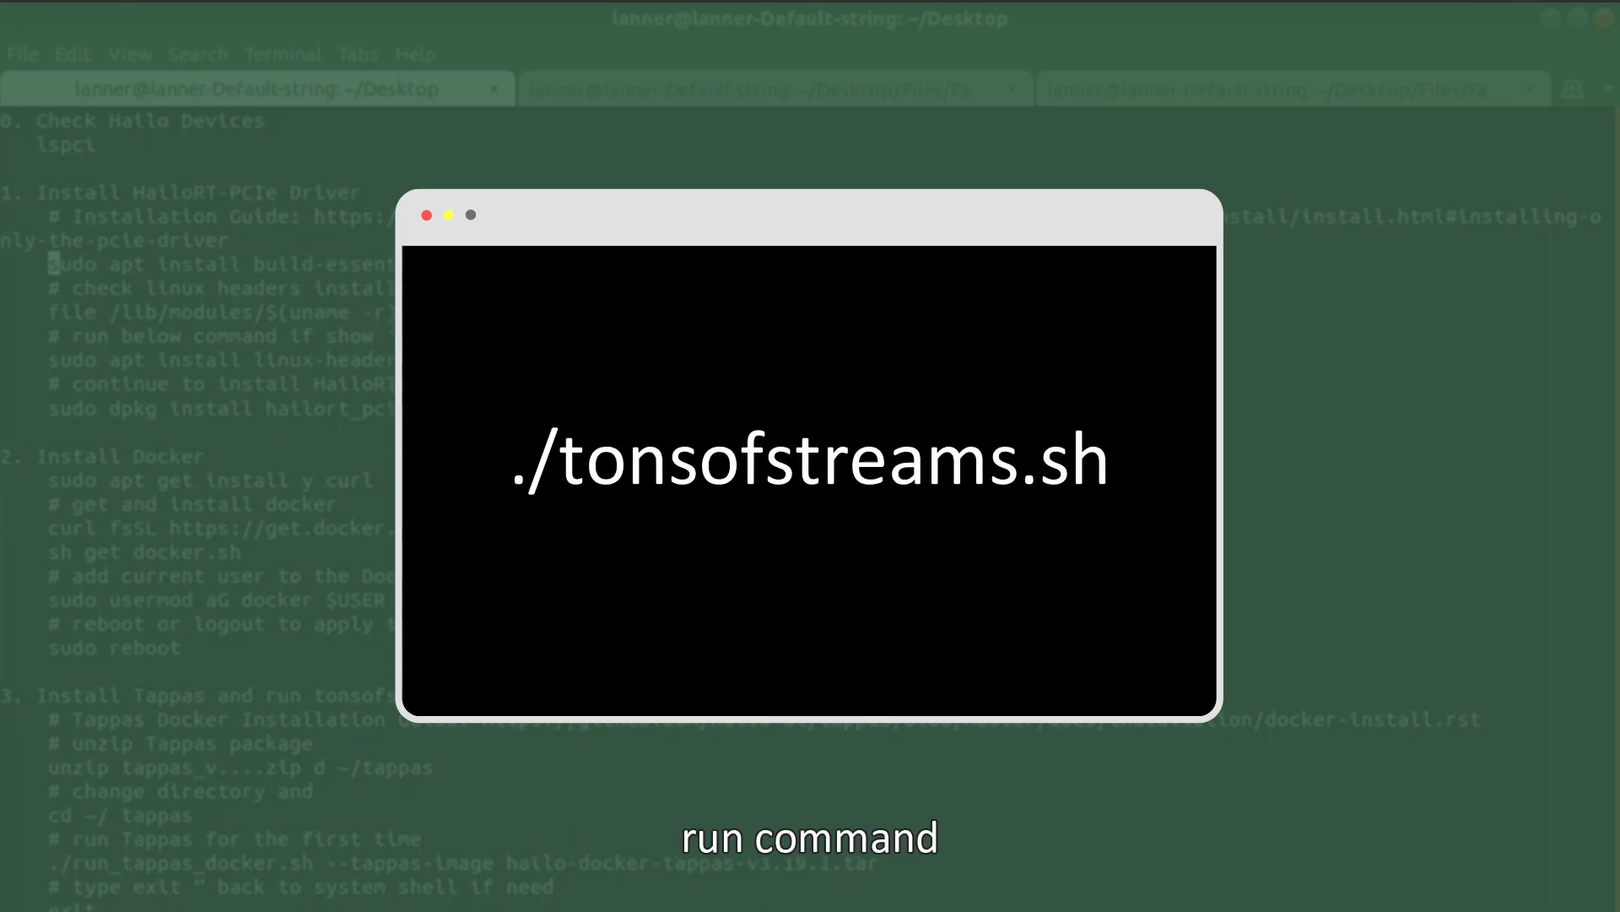